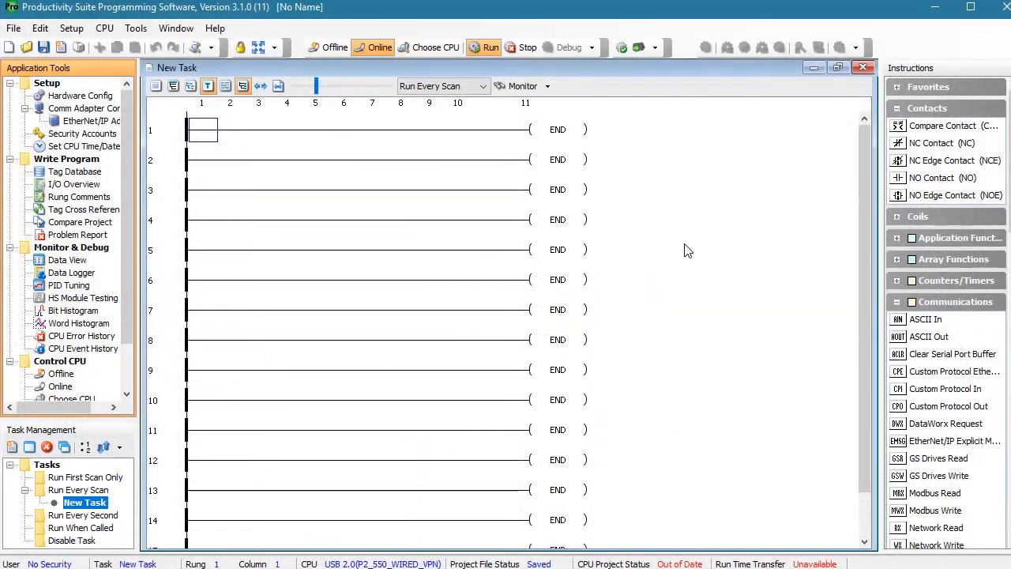
mouse_move(69, 141)
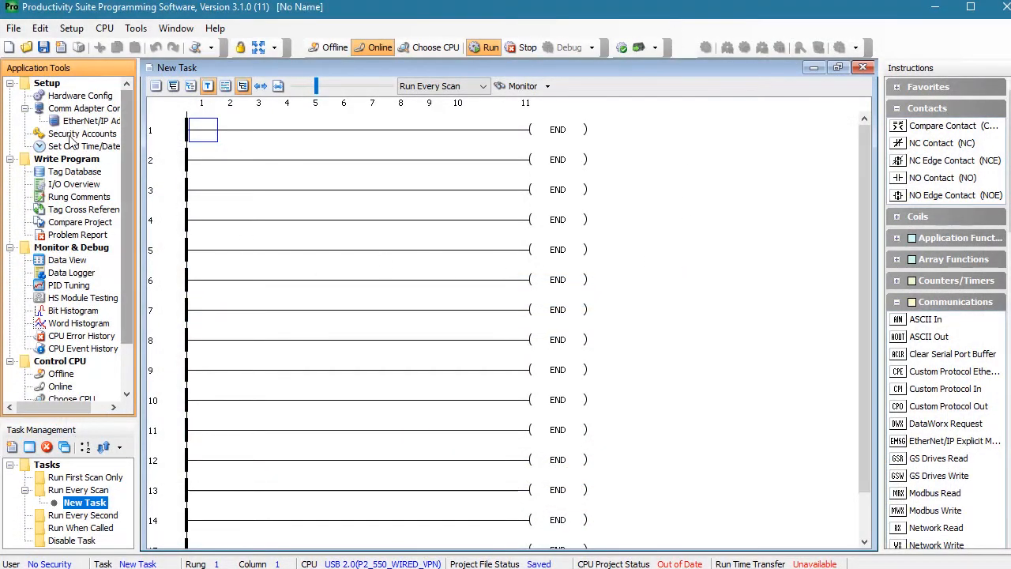
Bring up Hardware Configuration showing the P2-550 CPU on the local base group.
click(79, 95)
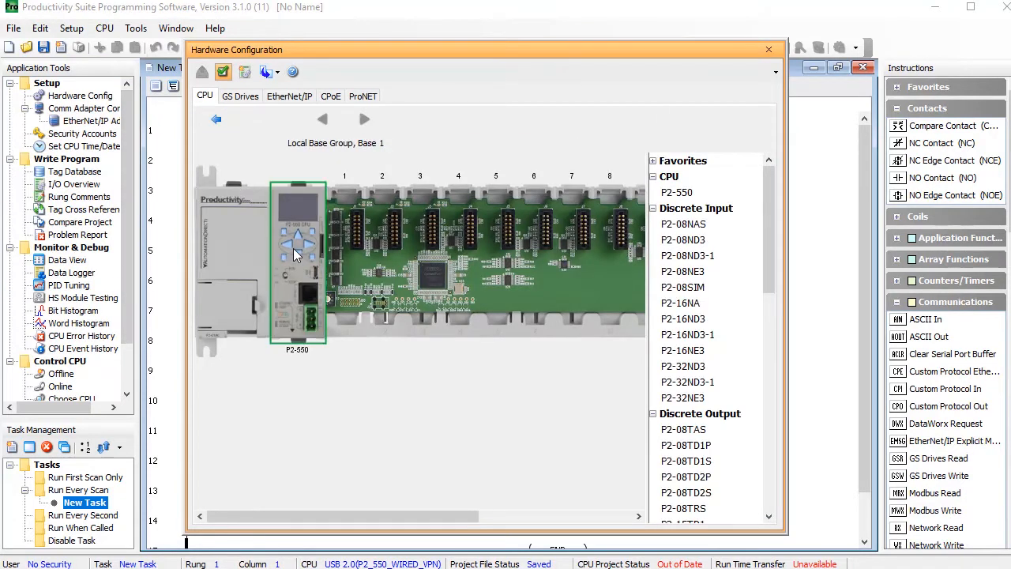
Set the P2-550 RS-485 port to 9600 baud, None parity, 8 data bits, 1 stop bit.
double_click(297, 245)
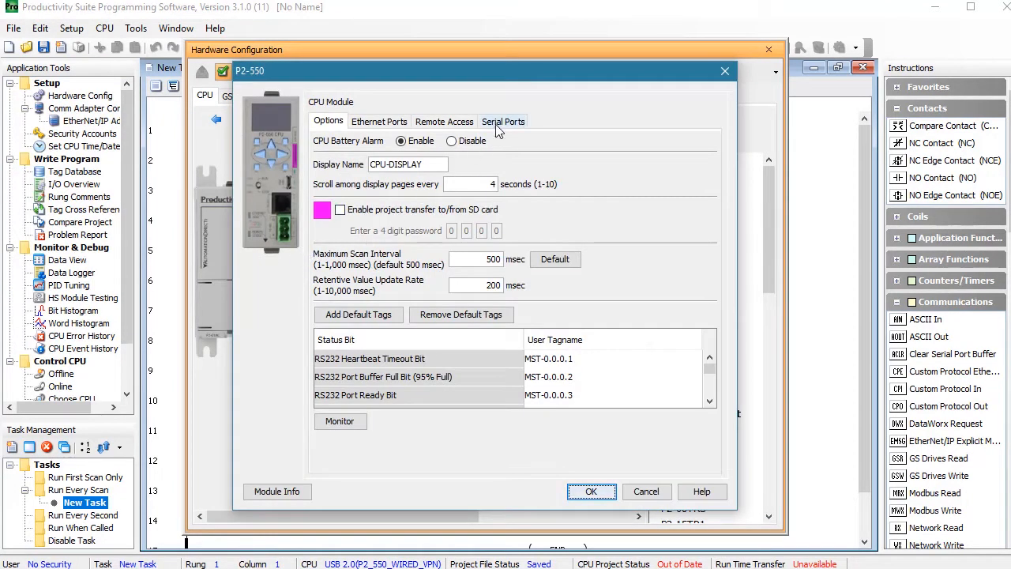
click(502, 120)
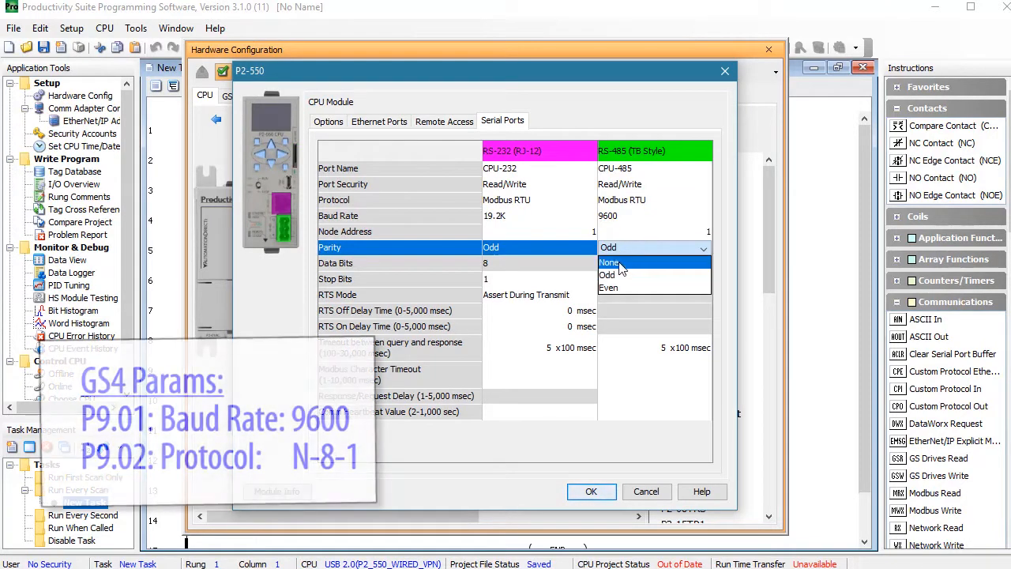
click(609, 262)
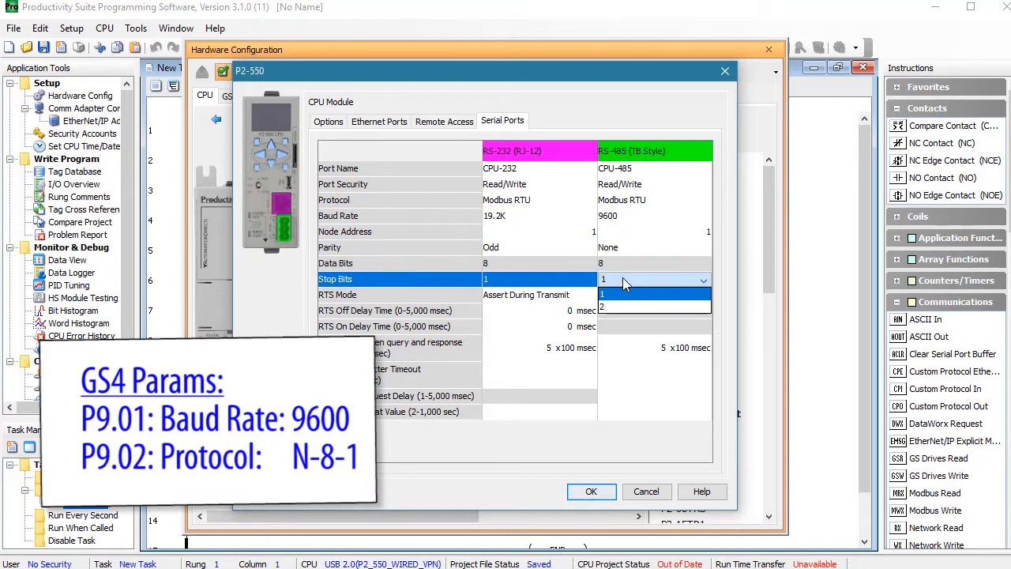
click(624, 278)
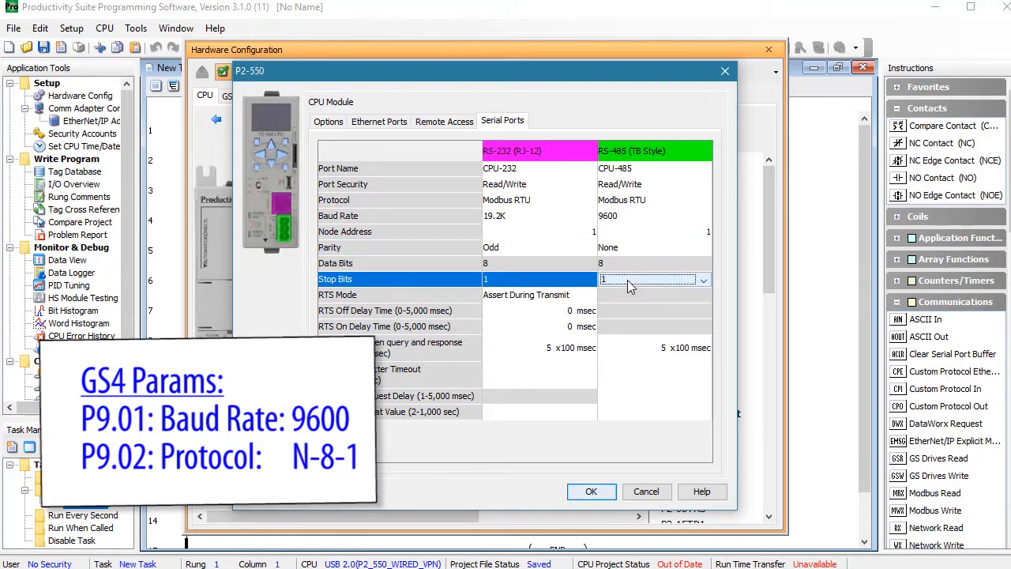
click(591, 490)
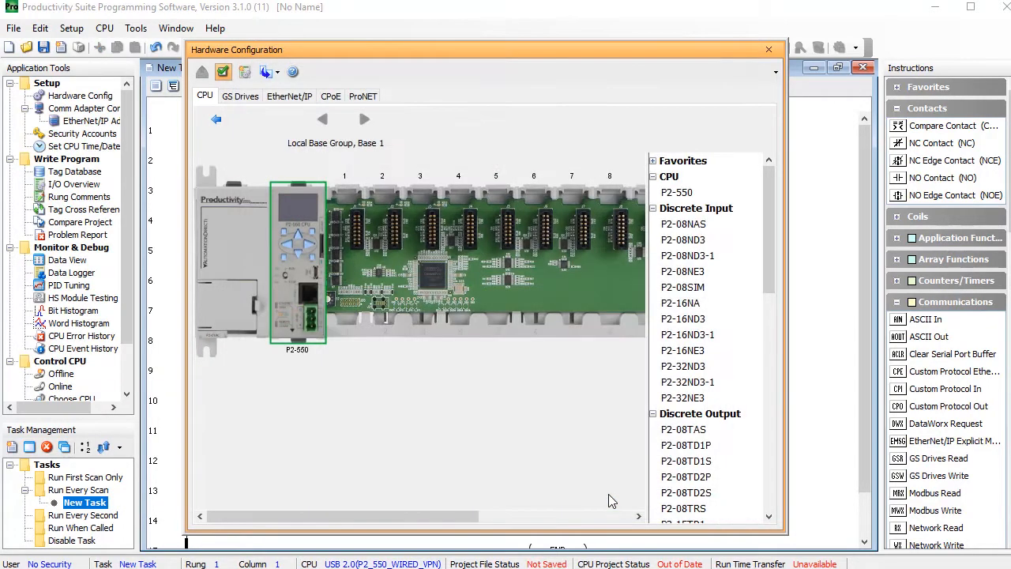
click(768, 49)
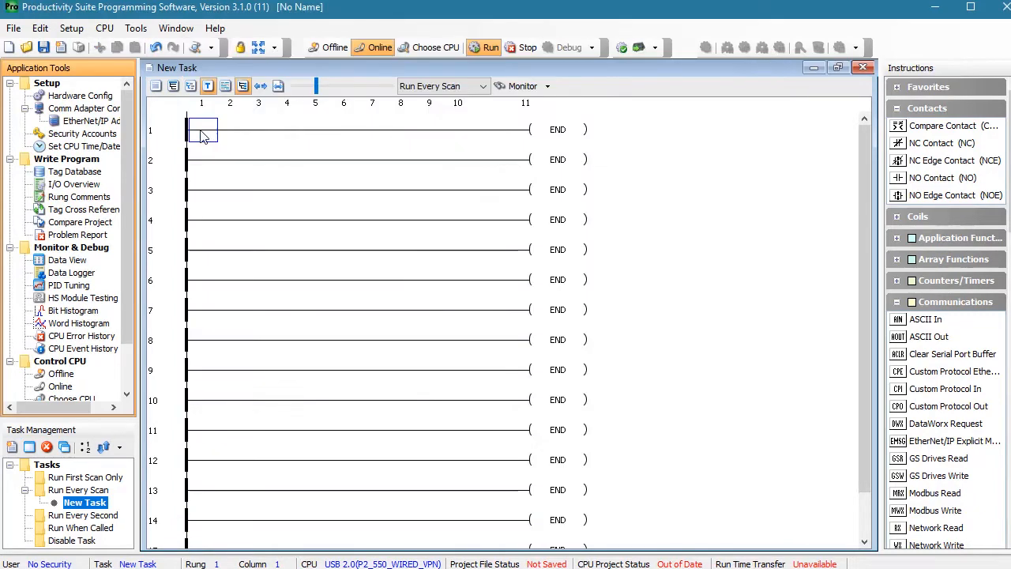
Place a normally open contact tagged Freq_Cmd at the start of rung 1.
click(942, 177)
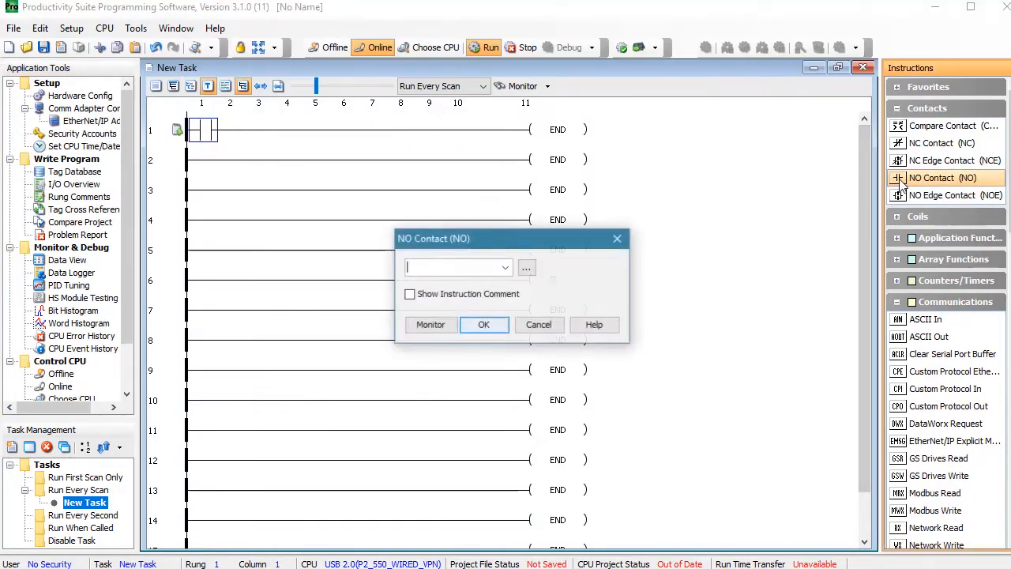
text(Freq_Cmd)
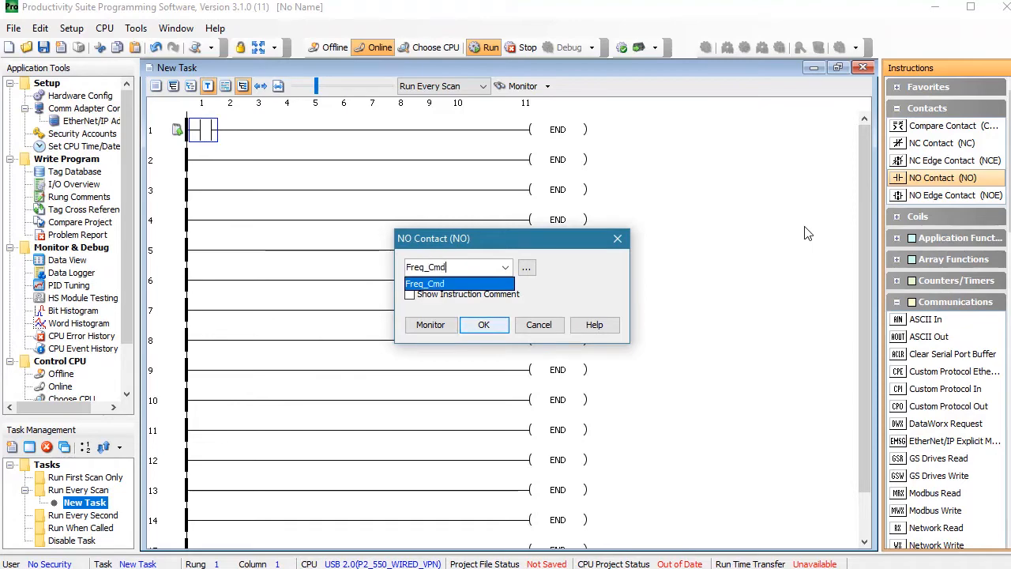
click(483, 326)
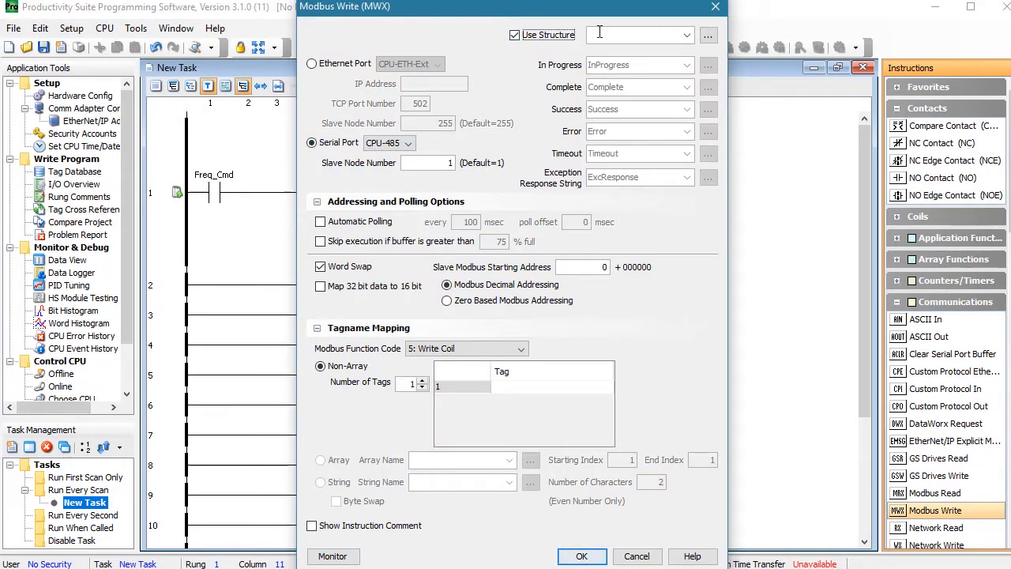
Configure the Modbus Write: status MWX_Status, address 2331, function 6 Write Single Register, tag Freq_Data.
text(MWX_Status)
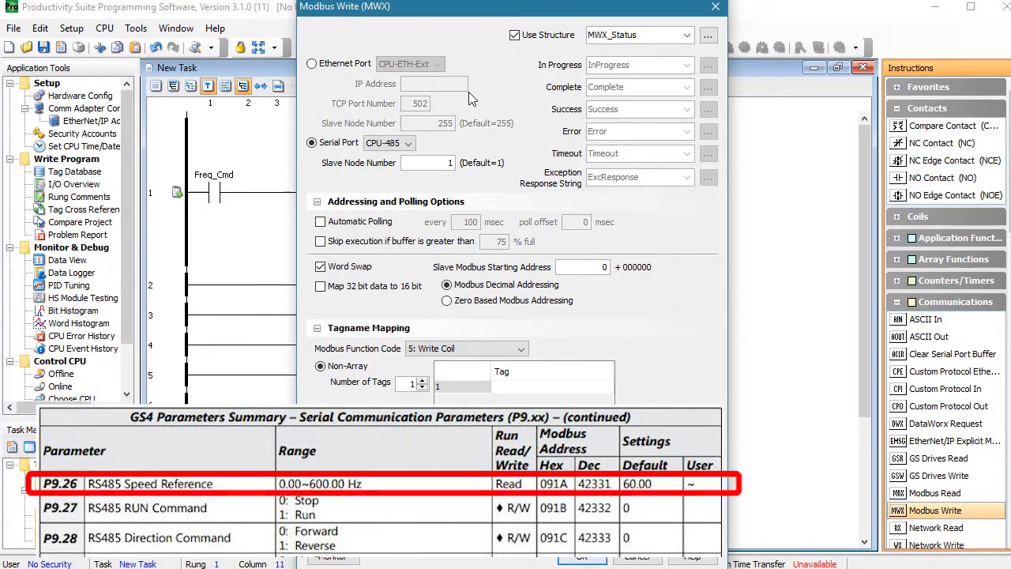
click(584, 267)
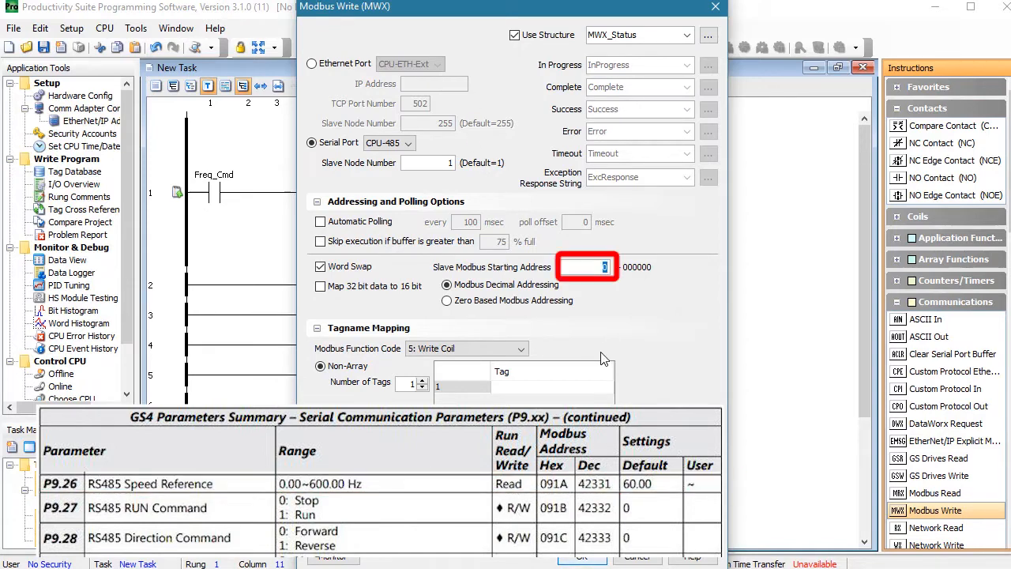
text(2331)
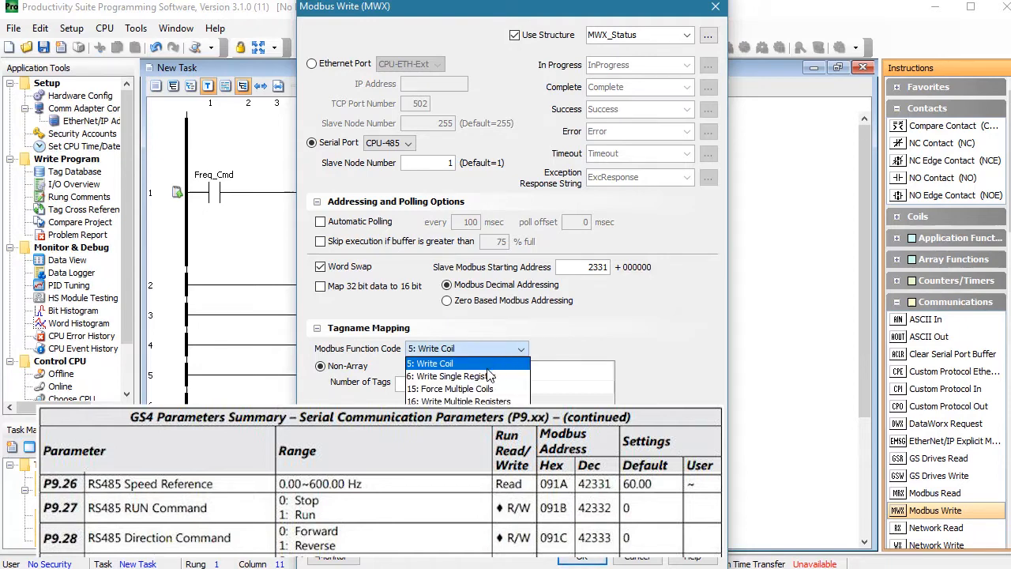
click(448, 375)
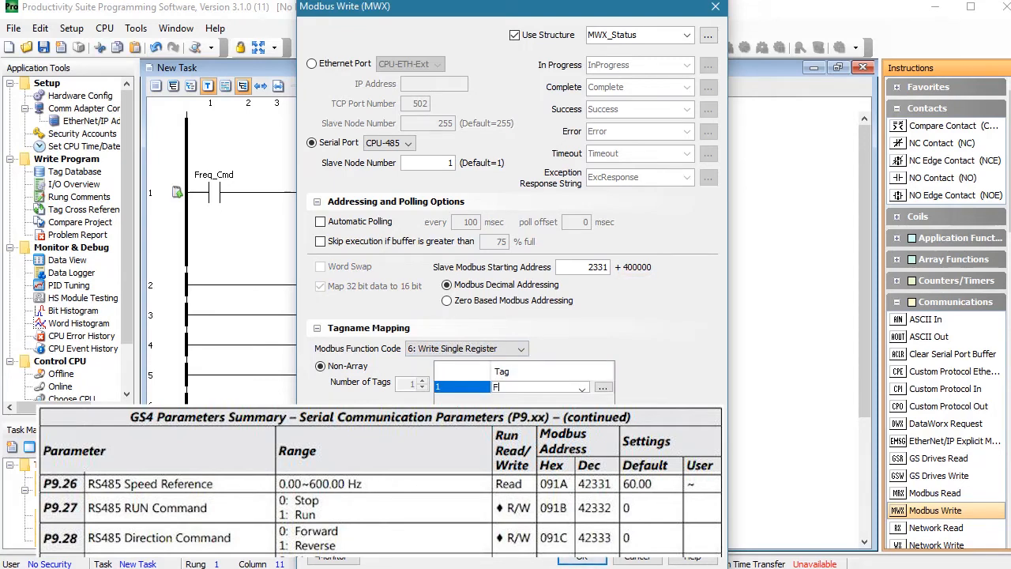
text(Freq_Data)
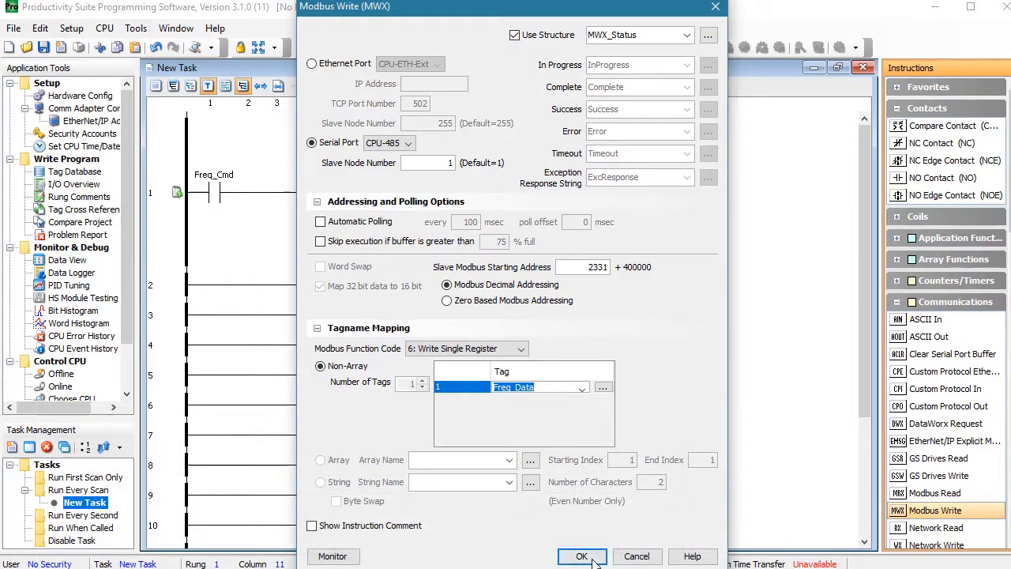
click(581, 556)
text(Fwd_Cmd)
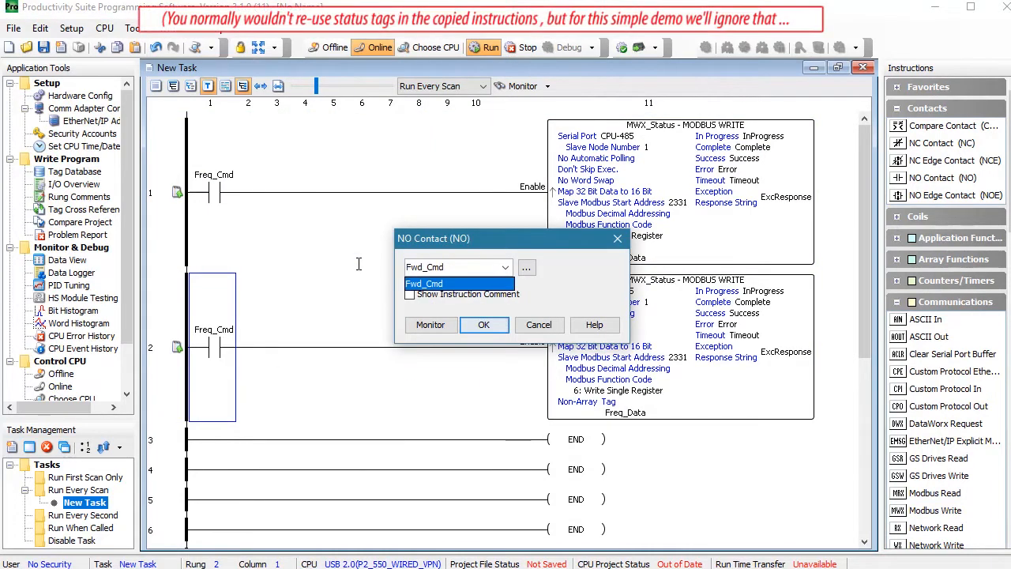
Confirm Fwd_Cmd as the rung 2 contact tag for the Fwd_Data write to 2333.
click(484, 325)
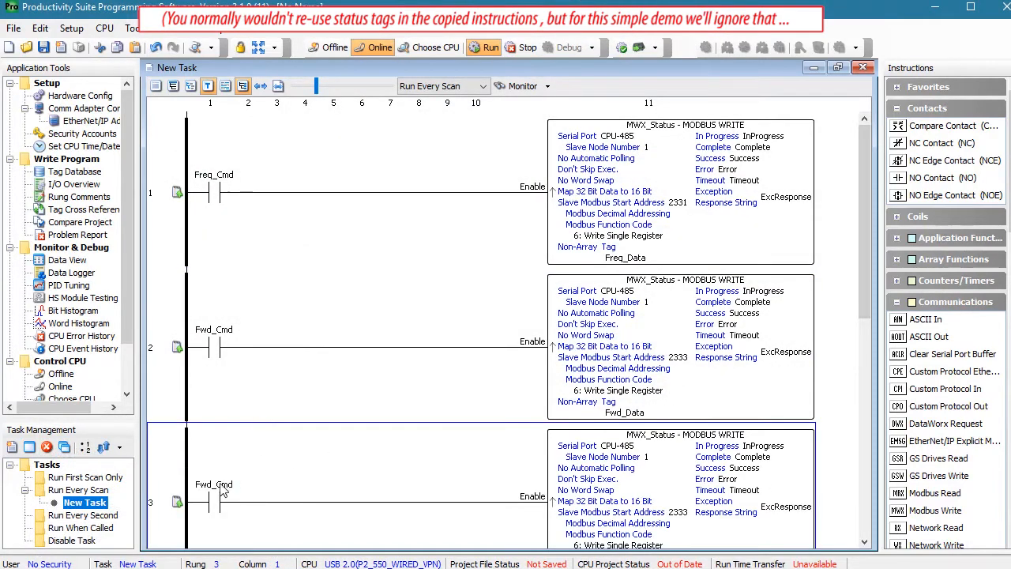
Change the rung 3 Modbus Write to send Rev_Data via Tagname Mapping.
double_click(209, 498)
text(Rev_Data)
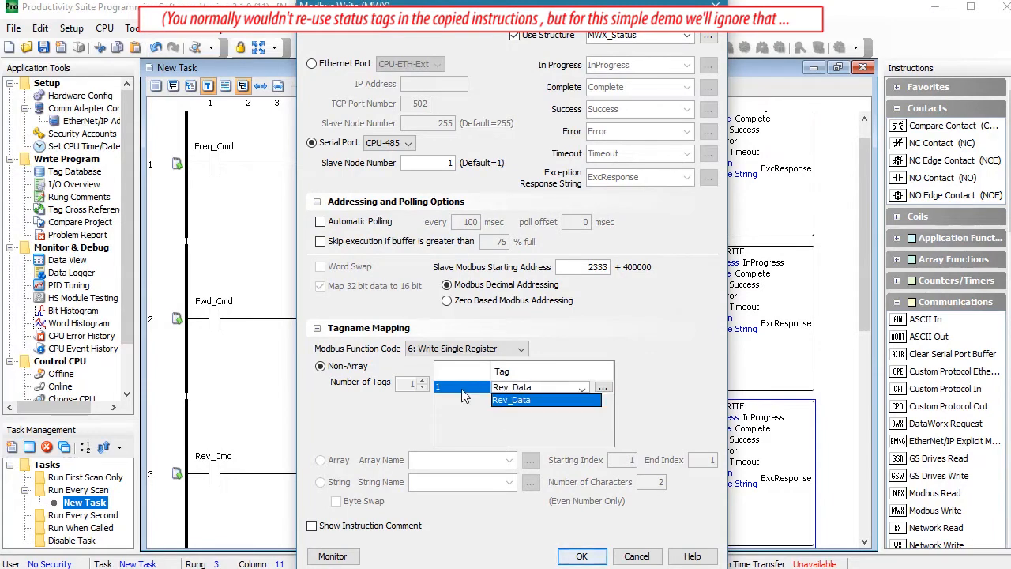
click(511, 400)
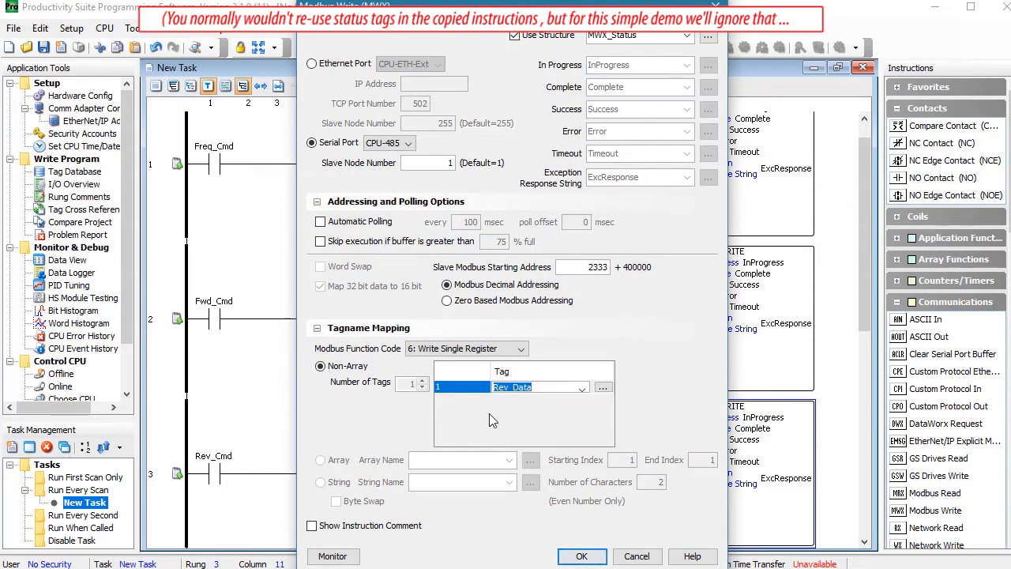
click(581, 556)
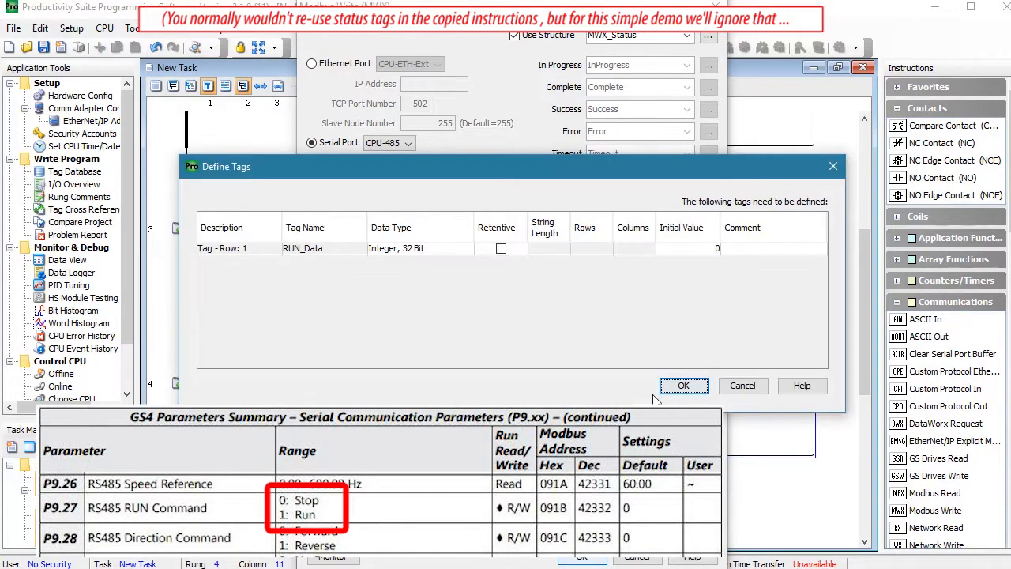
Create the RUN_Data integer tag and set rung 5's Modbus Write to send STOP_Data to 2332.
click(682, 385)
text(STN_Data)
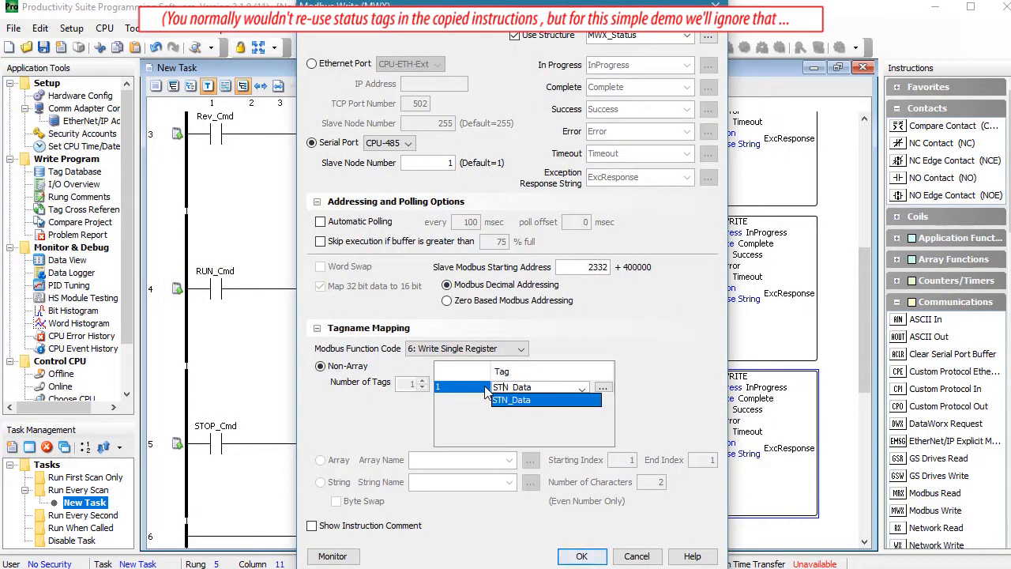
click(512, 385)
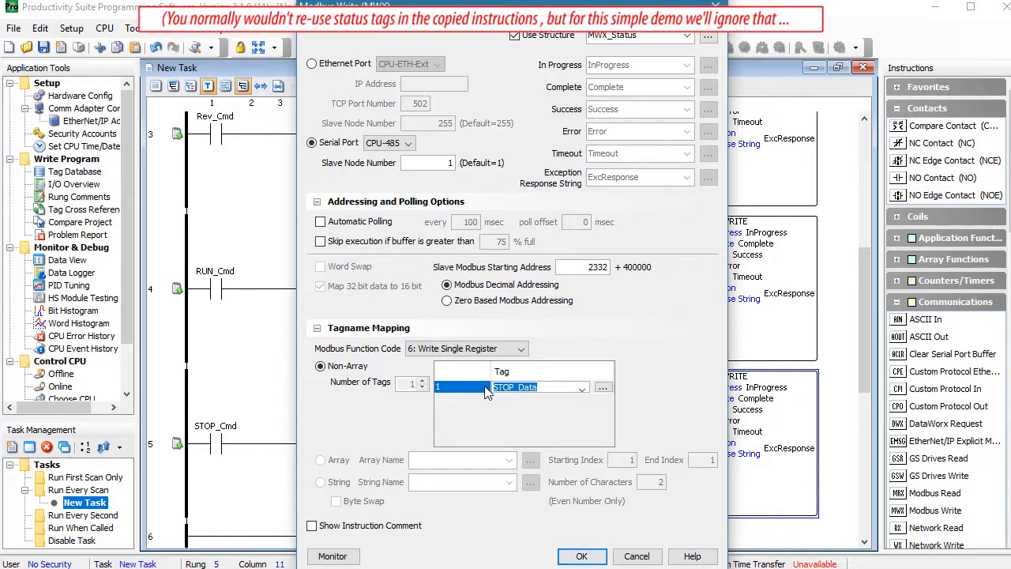
click(581, 556)
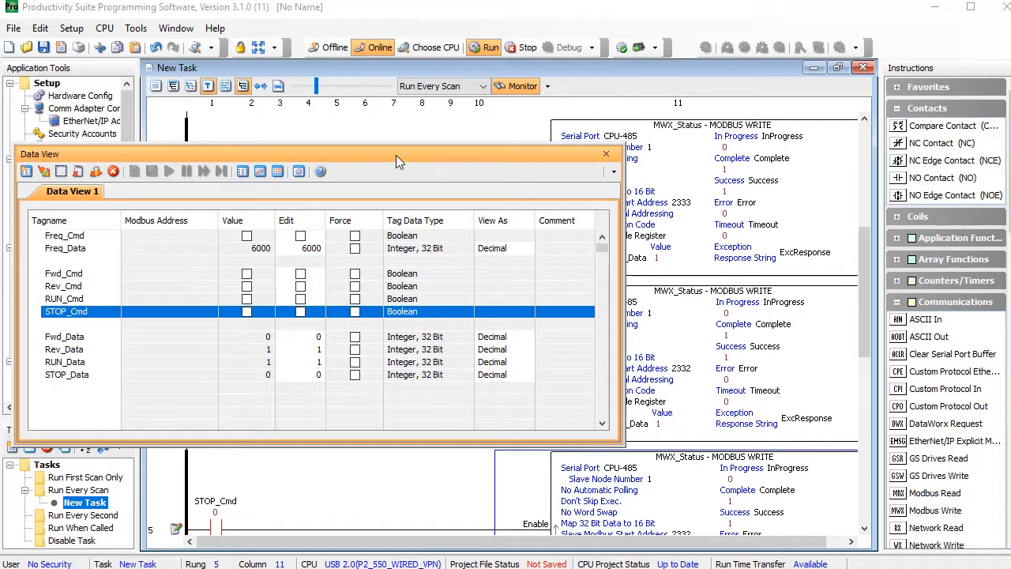
Insert blank rows into the Data View tag list for the Cmd and Data tags.
right_click(67, 311)
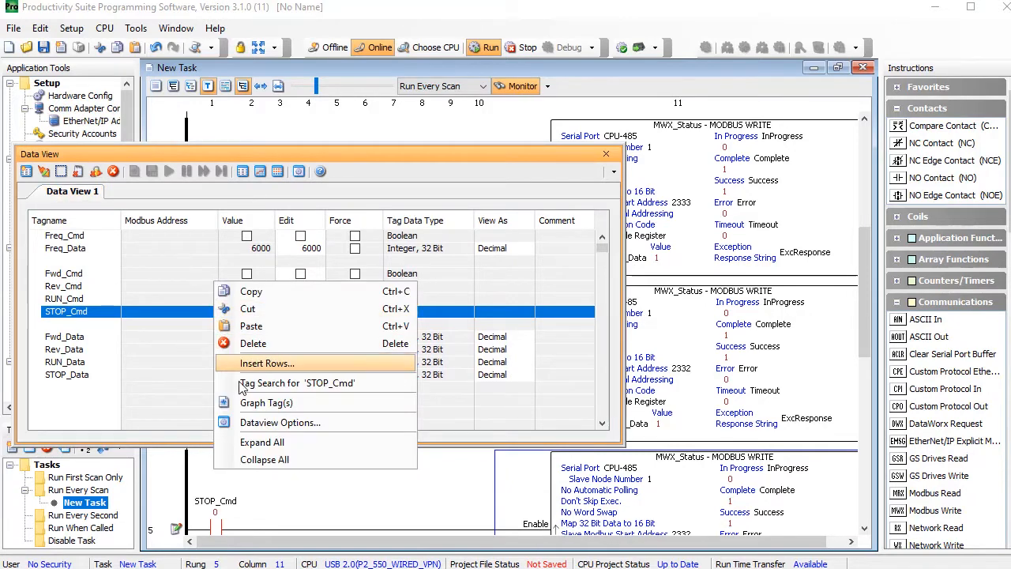
click(281, 421)
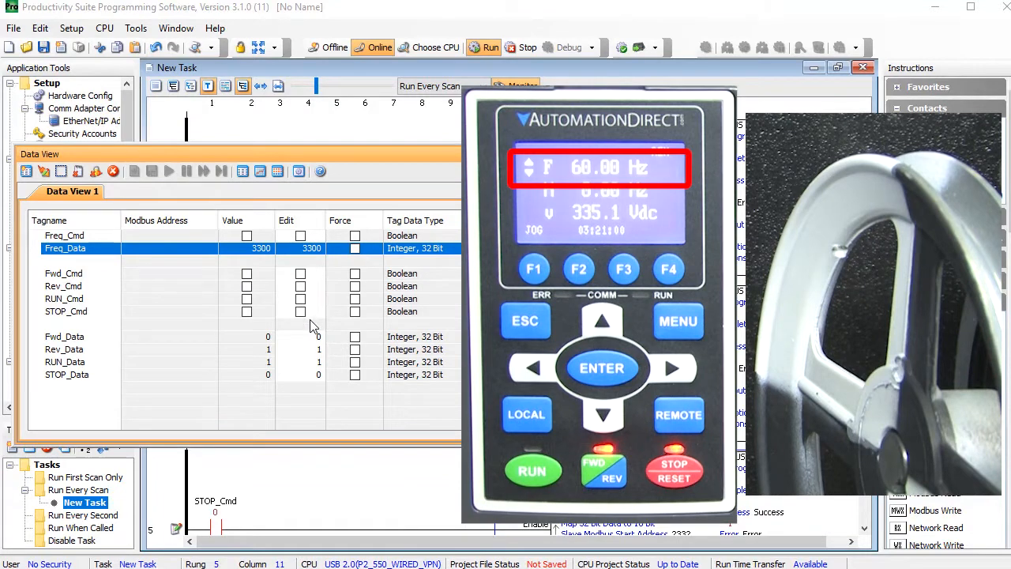
Write 5500 to Freq_Data, then turn on Freq_Cmd, Fwd_Cmd and RUN_Cmd to run forward.
click(300, 235)
text(5500)
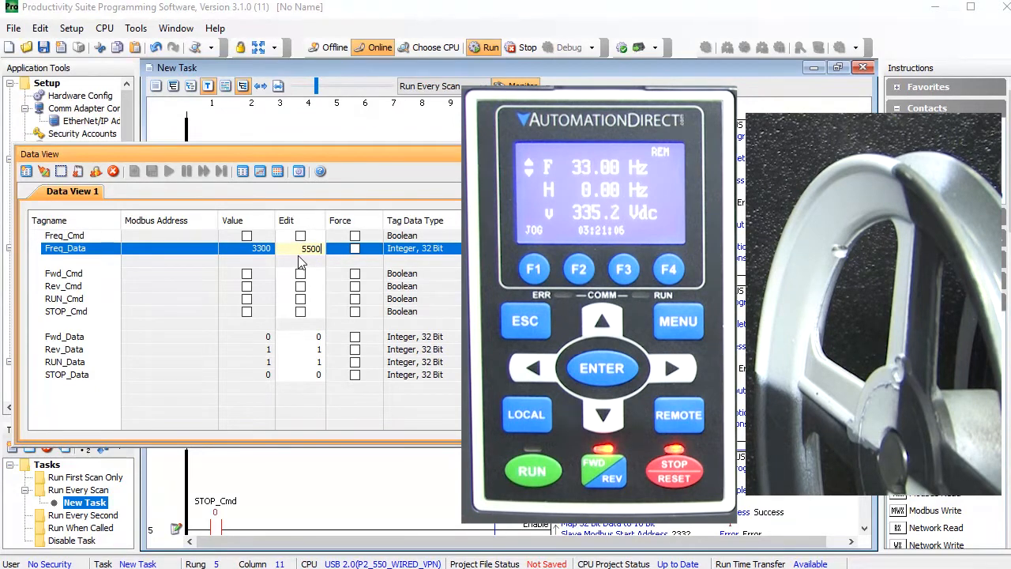
click(300, 235)
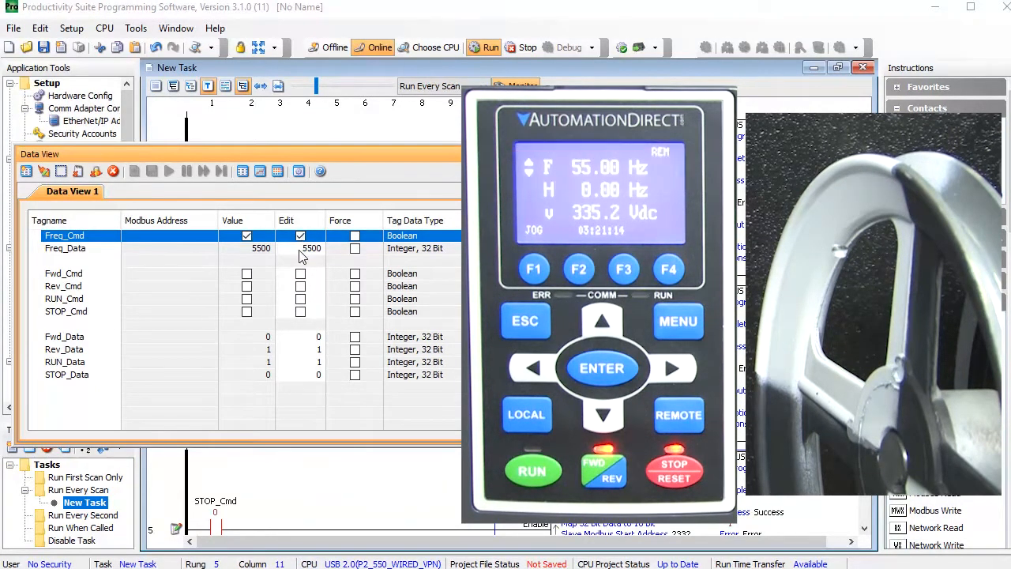
click(300, 274)
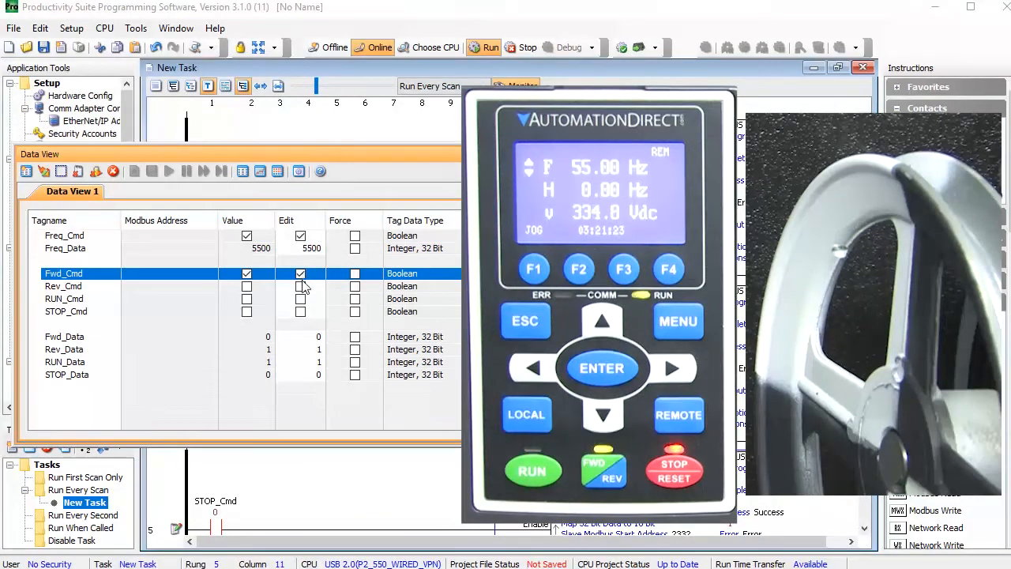
click(300, 299)
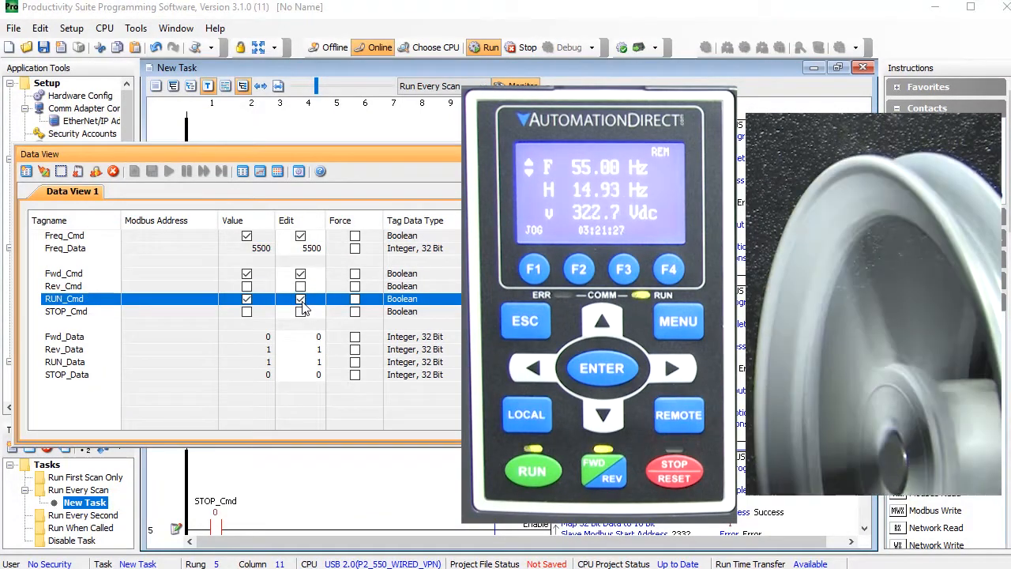
click(300, 298)
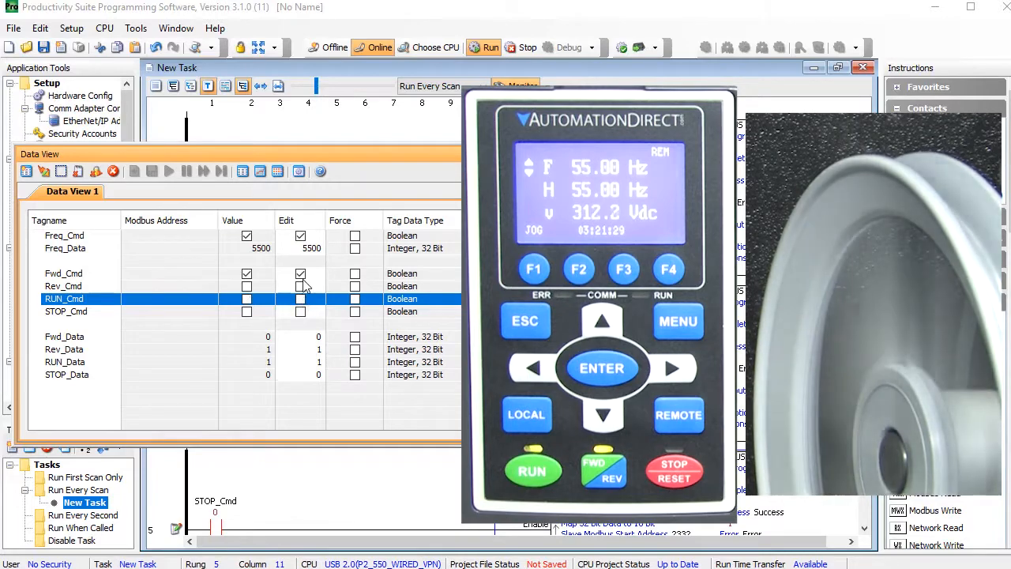
Turn on Rev_Cmd to reverse the motor, then STOP_Cmd to stop it.
click(300, 286)
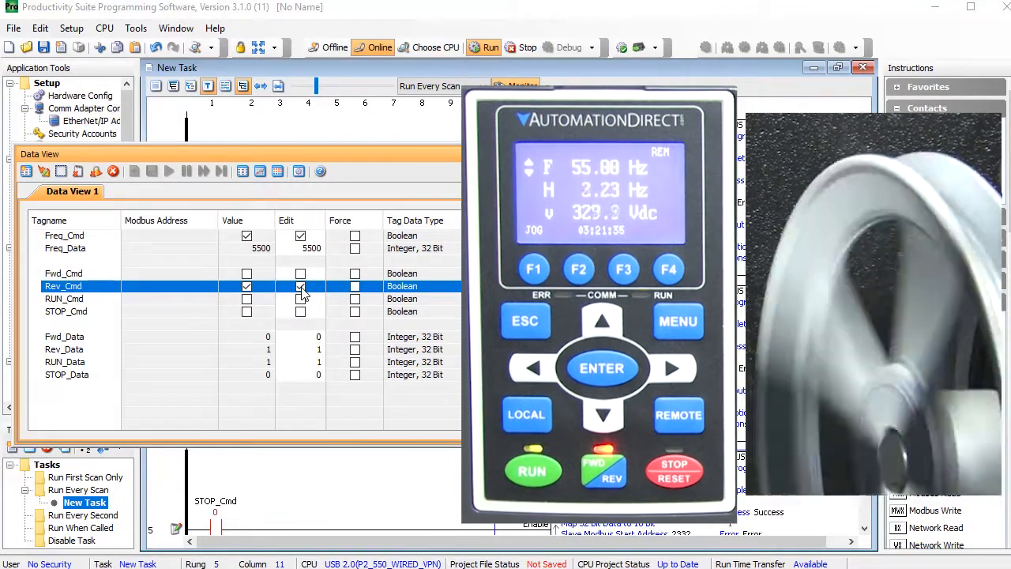
click(300, 311)
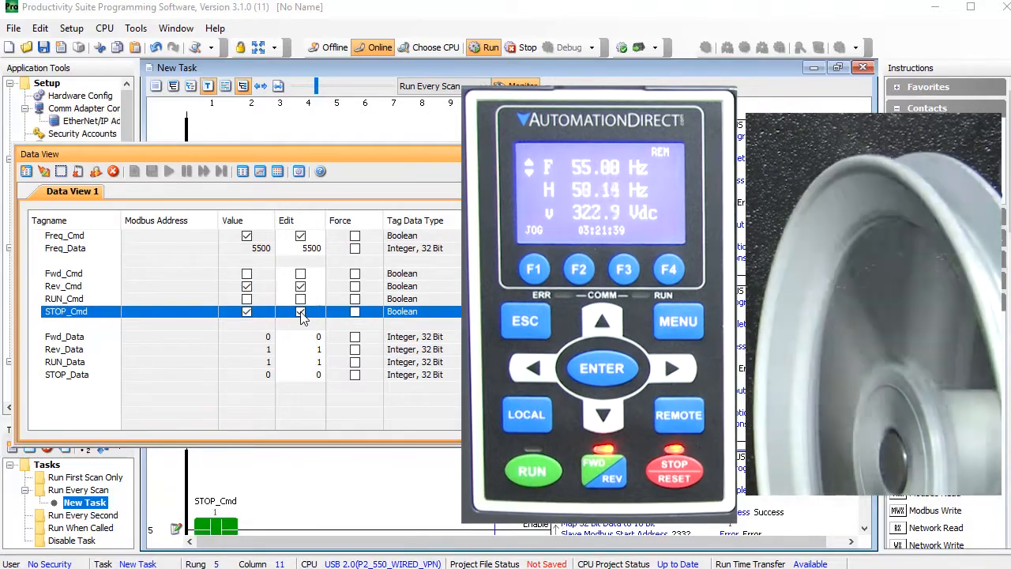